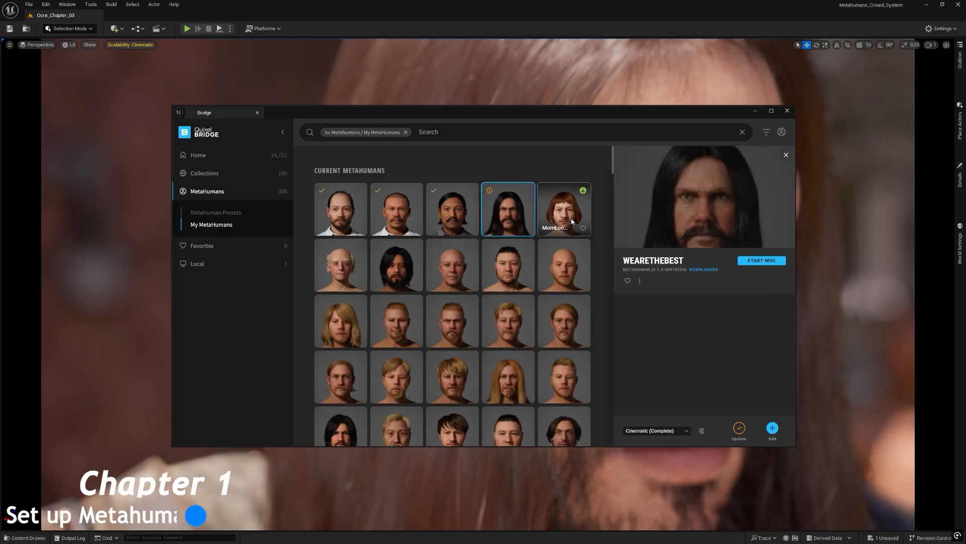
# Edit WeAreTheBest's body proportions in MetaHuman Creator, then convert its textures to 8-bit source
pyautogui.click(761, 261)
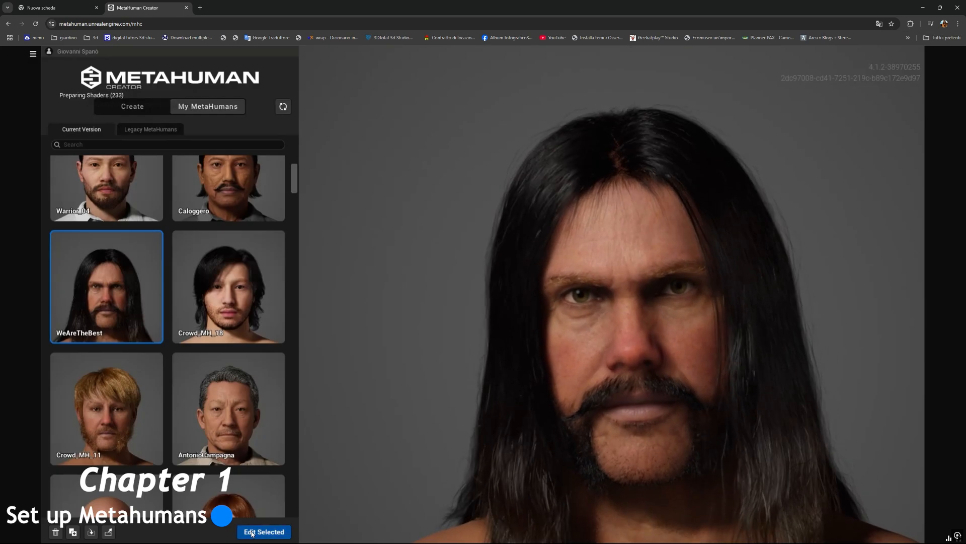
pyautogui.click(263, 531)
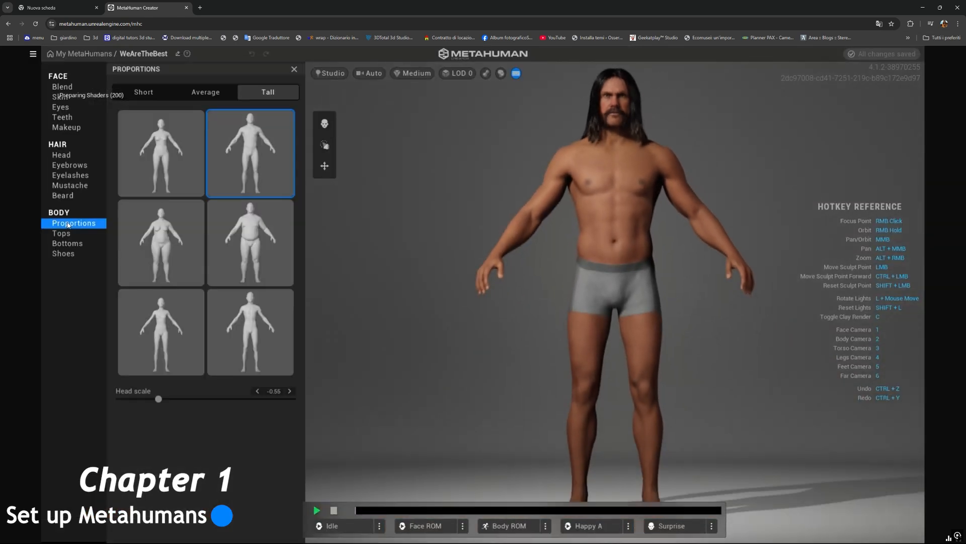
pyautogui.click(61, 155)
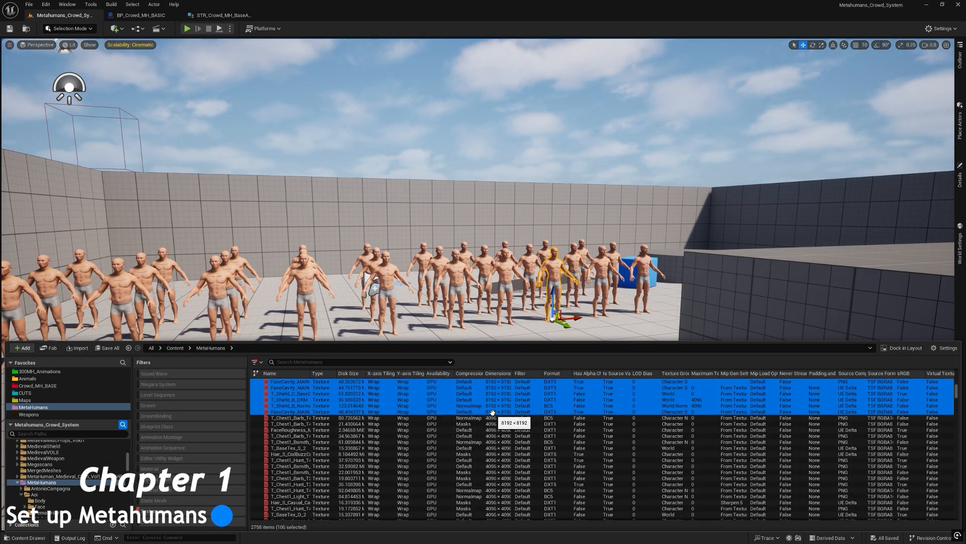
pyautogui.rightClick(487, 407)
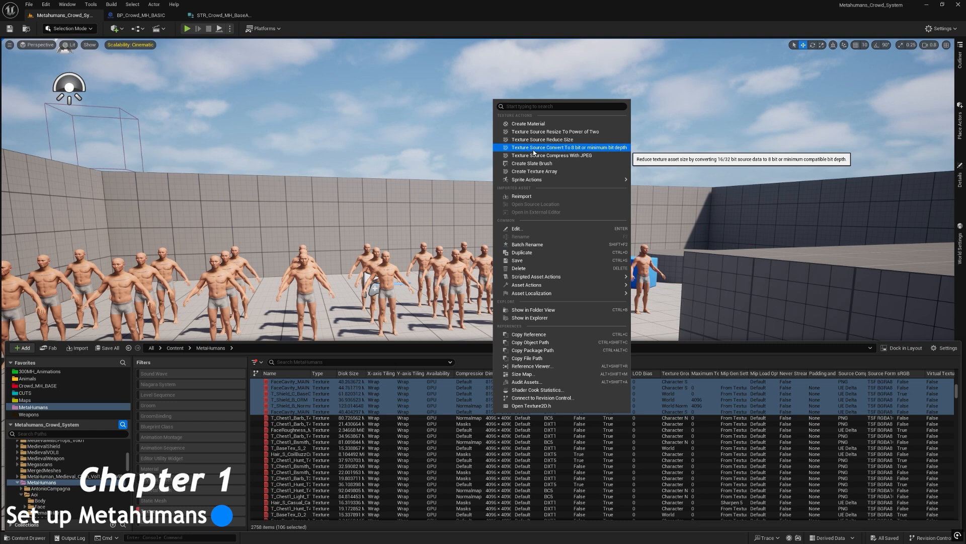
pyautogui.click(543, 139)
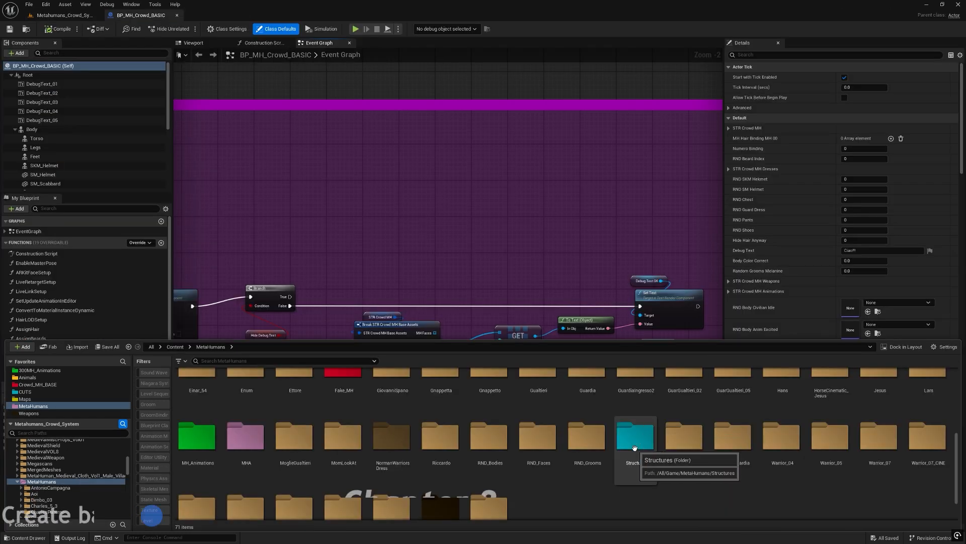
# Review STR_Crowd_MH_BaseAssets face, body and hair arrays, then open BP_MH_Crowd_BASIC
pyautogui.doubleClick(635, 435)
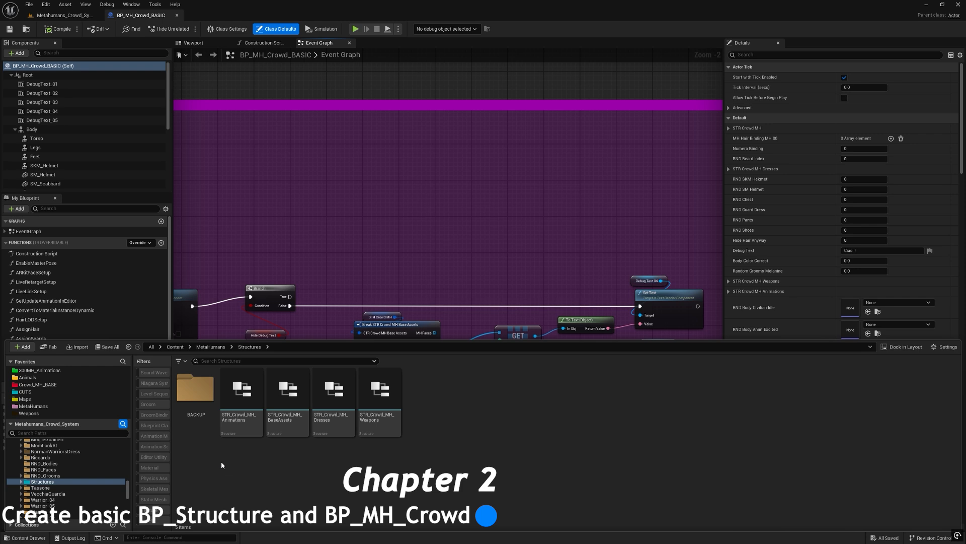
pyautogui.moveTo(286, 389)
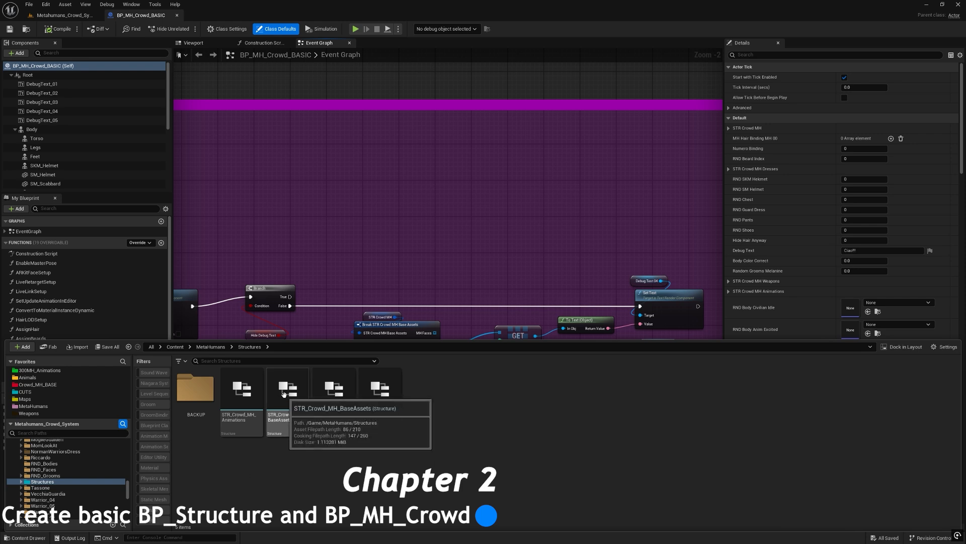
pyautogui.doubleClick(286, 387)
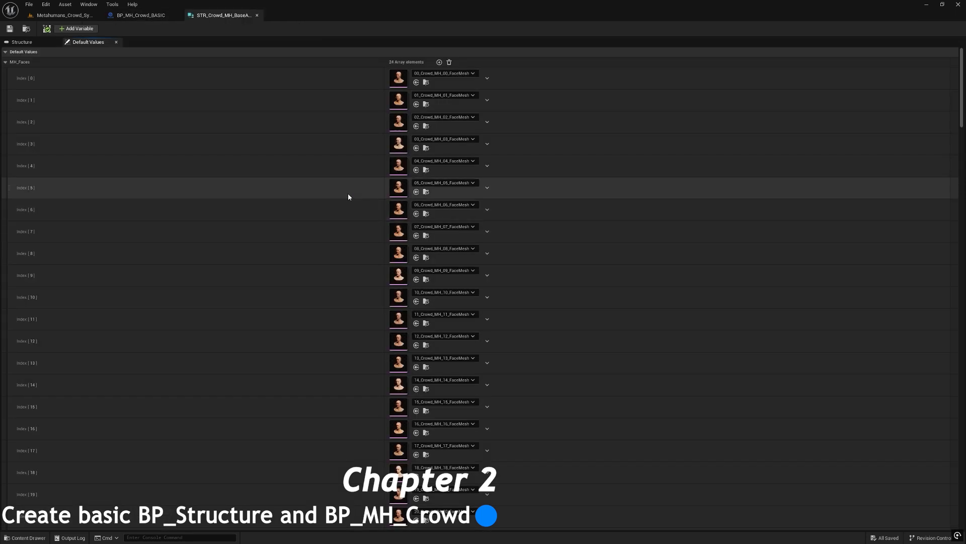
pyautogui.scroll(-3)
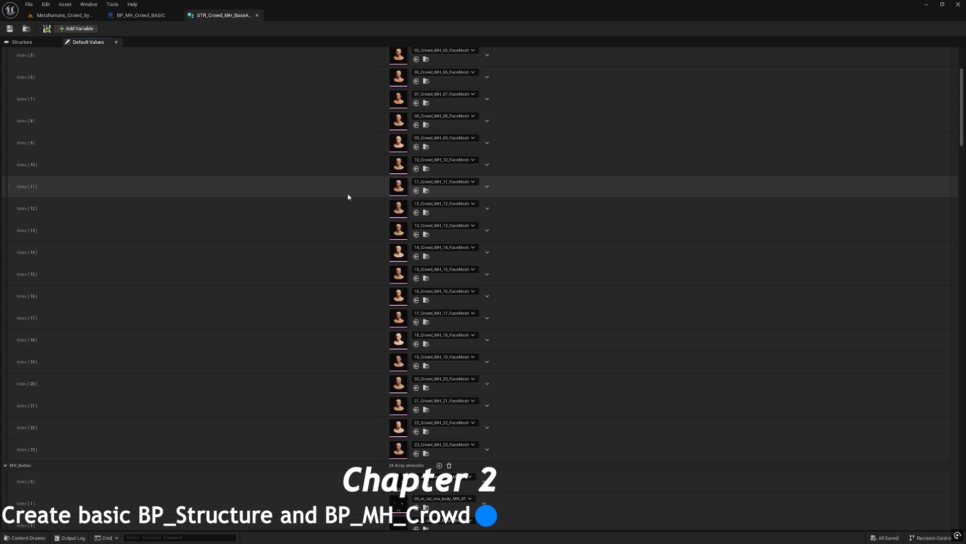
pyautogui.scroll(-3)
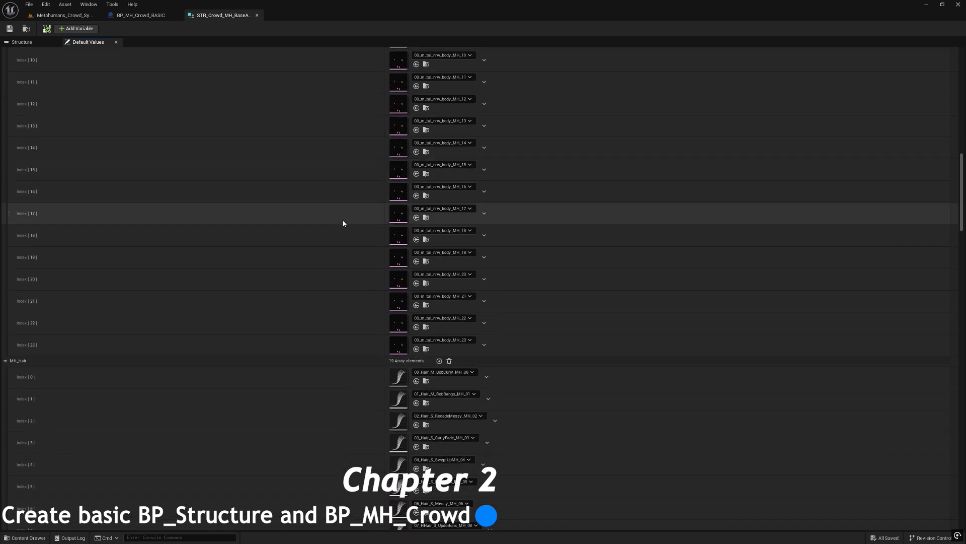
pyautogui.click(61, 15)
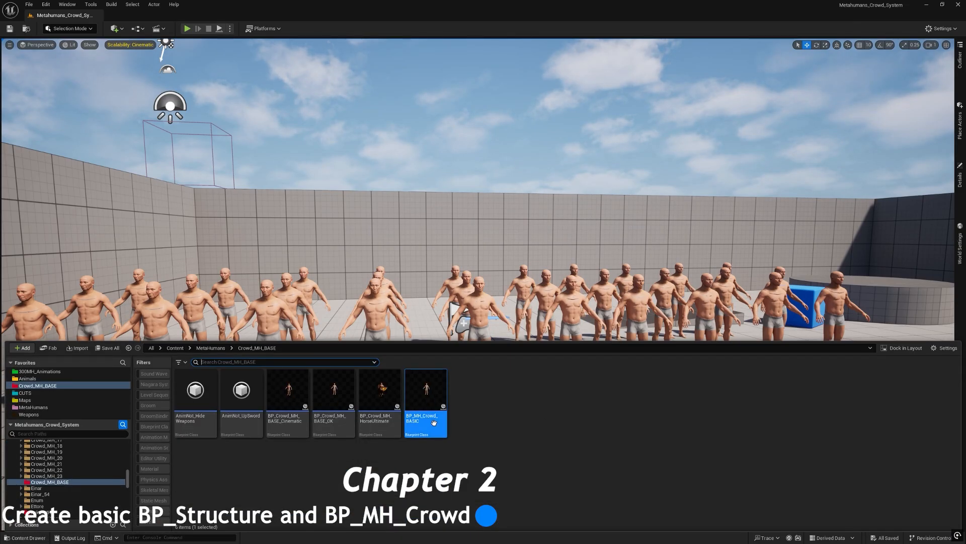
pyautogui.doubleClick(425, 390)
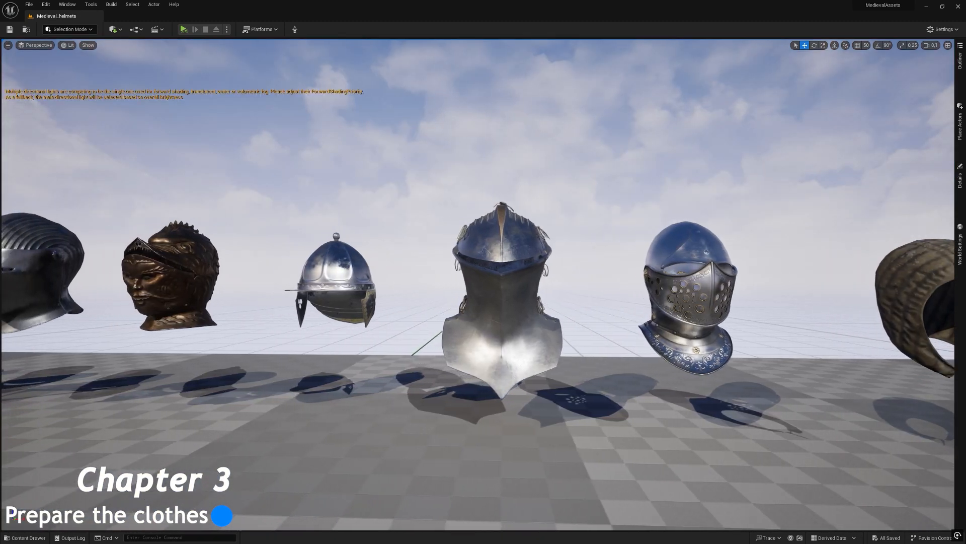
# Scroll through STR_Crowd_MH_Clothes default values for the helmet and chest mesh arrays
pyautogui.click(221, 15)
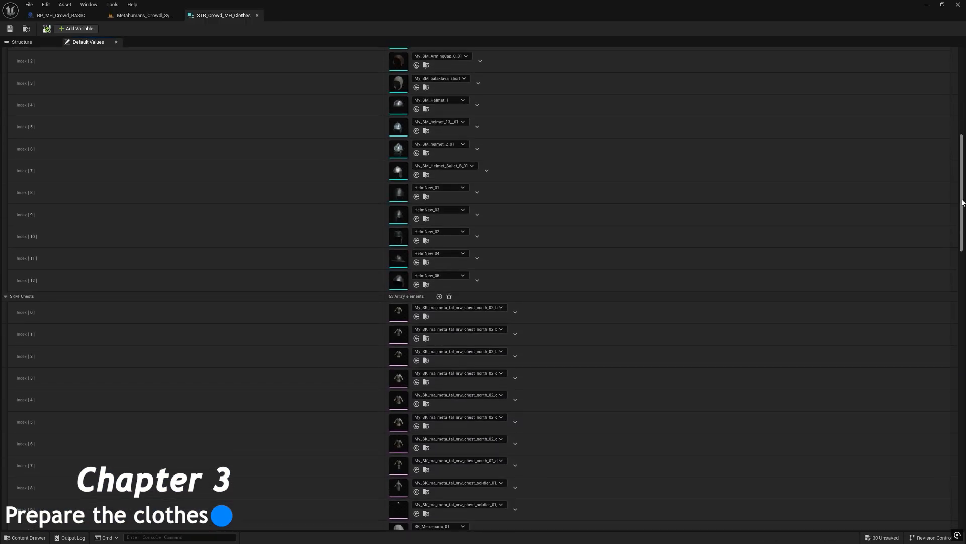
pyautogui.scroll(-3)
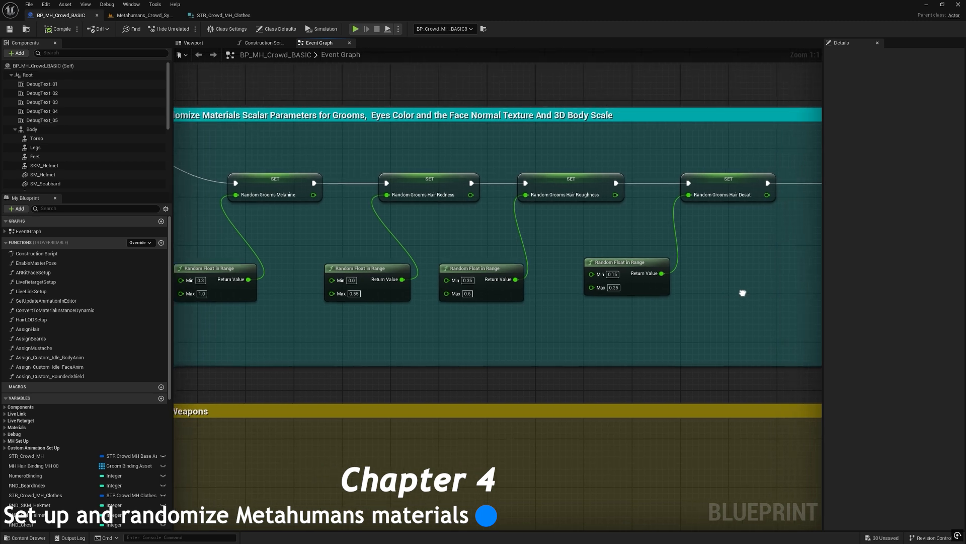
# Inspect Crowd_MH_00_FaceMesh, the Hair_M_BobCurly groom and STR_Crowd_MH_Weapons' Swords array
pyautogui.click(222, 14)
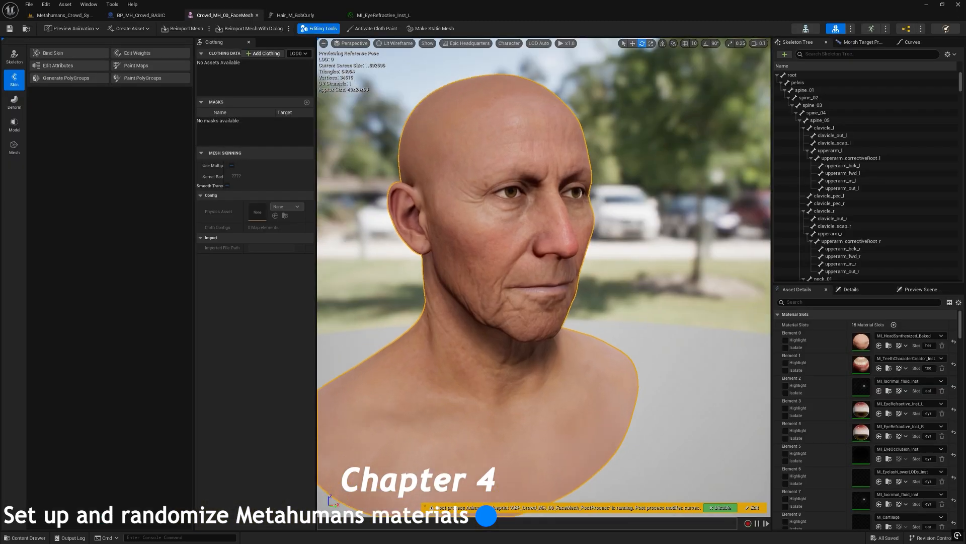
pyautogui.click(296, 15)
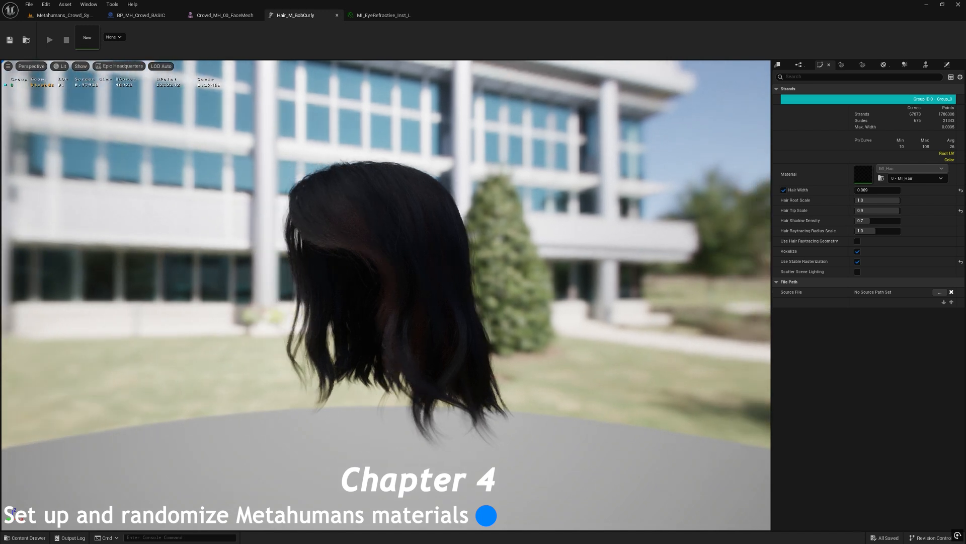
pyautogui.click(382, 14)
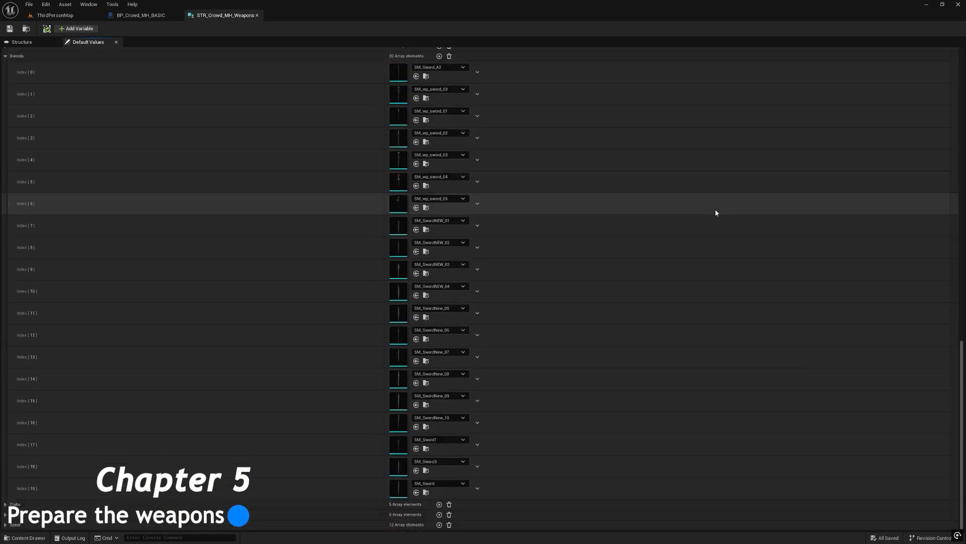
# Preview AS_FacialExcited_01_Montage on the face mesh in the animation editor
pyautogui.click(55, 15)
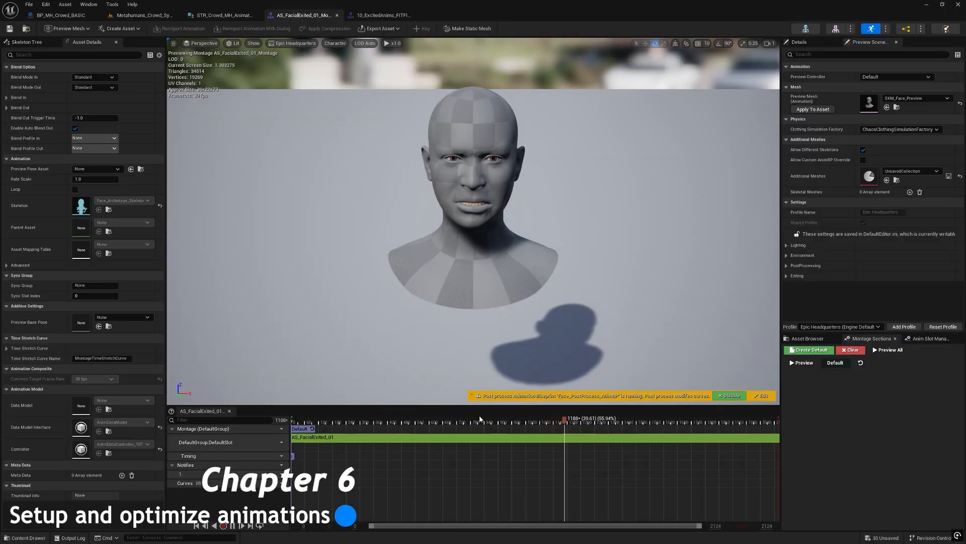
# Review the excited body montage, STR_Crowd_MH_Animations' montage lists, and BP_MH_Crowd_BASIC animation logic
pyautogui.click(380, 15)
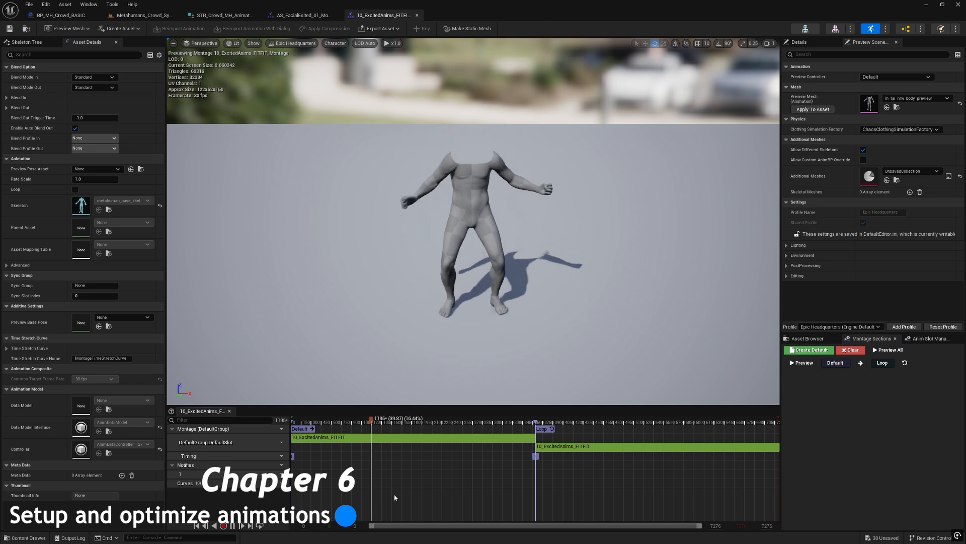
pyautogui.click(221, 15)
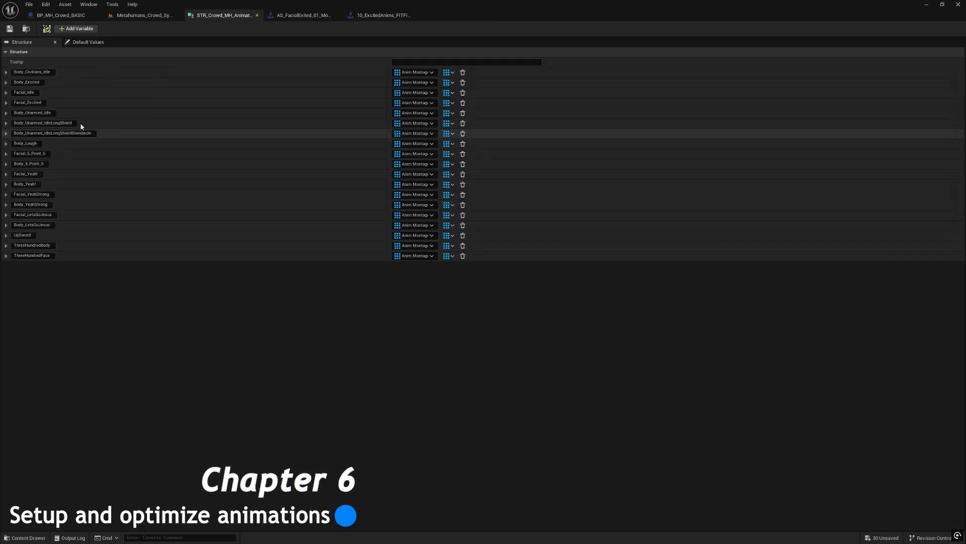
pyautogui.click(88, 41)
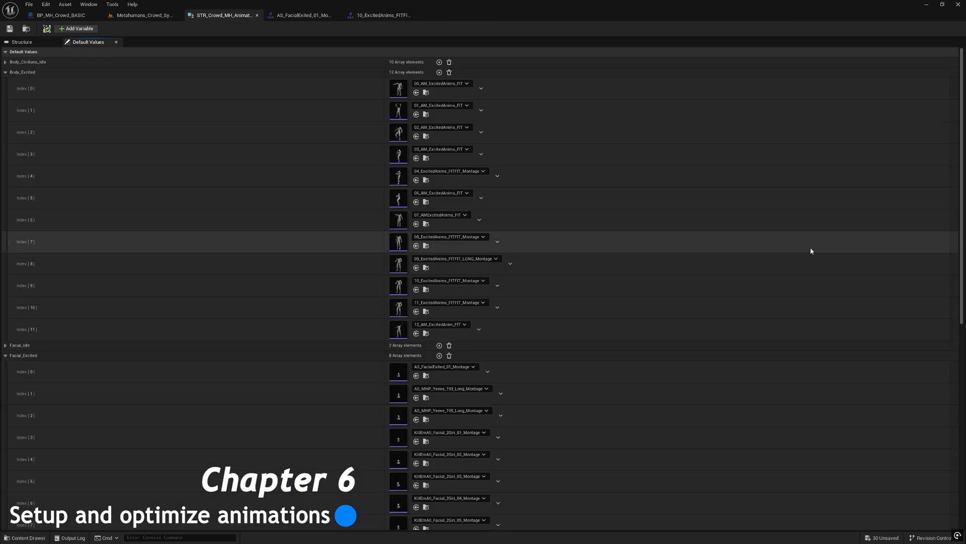
pyautogui.click(58, 14)
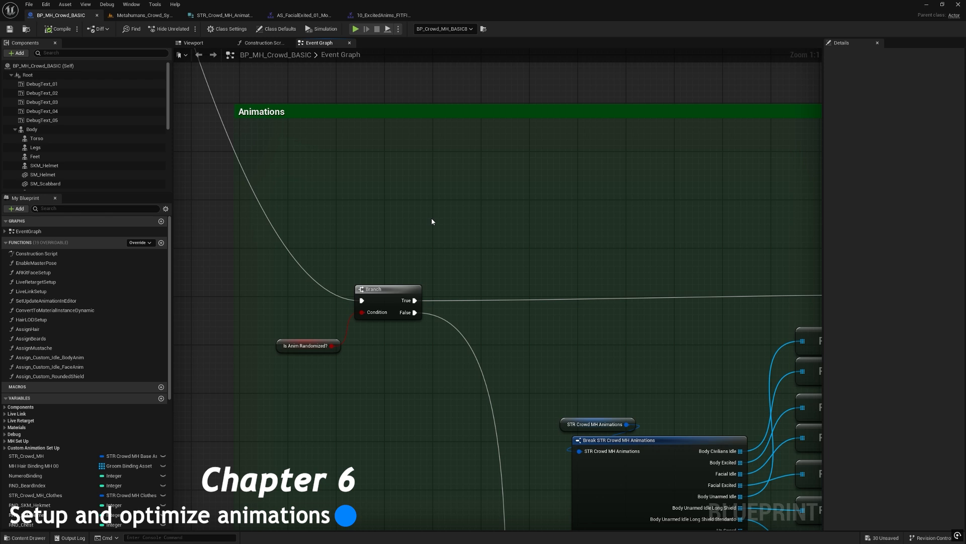
pyautogui.scroll(-3)
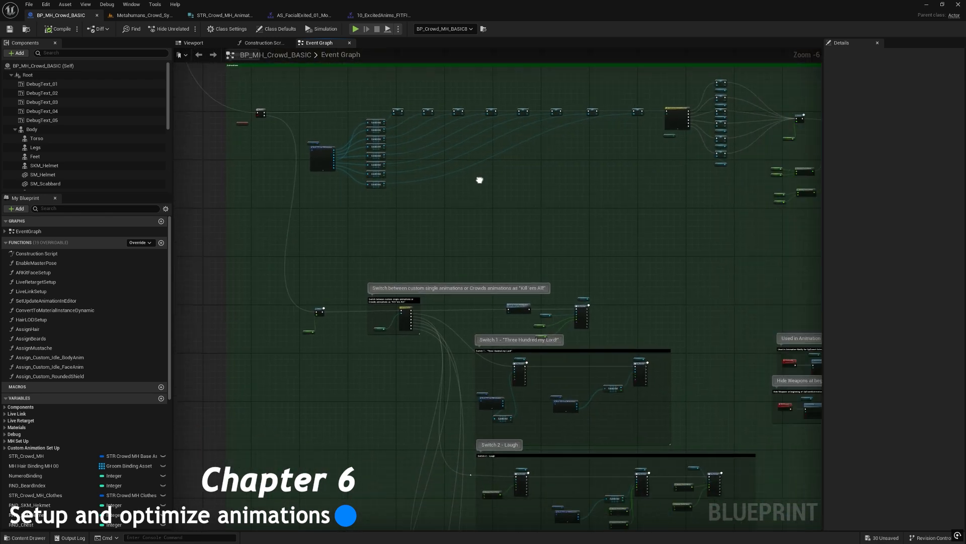
pyautogui.scroll(-3)
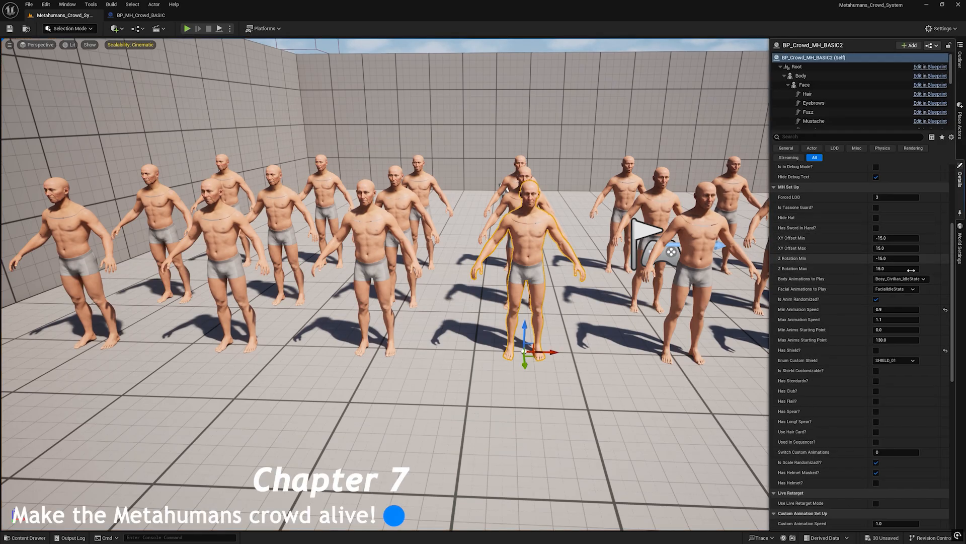
# Set Body Animations to Play to BodyExcitedState and simulate the level
pyautogui.click(901, 277)
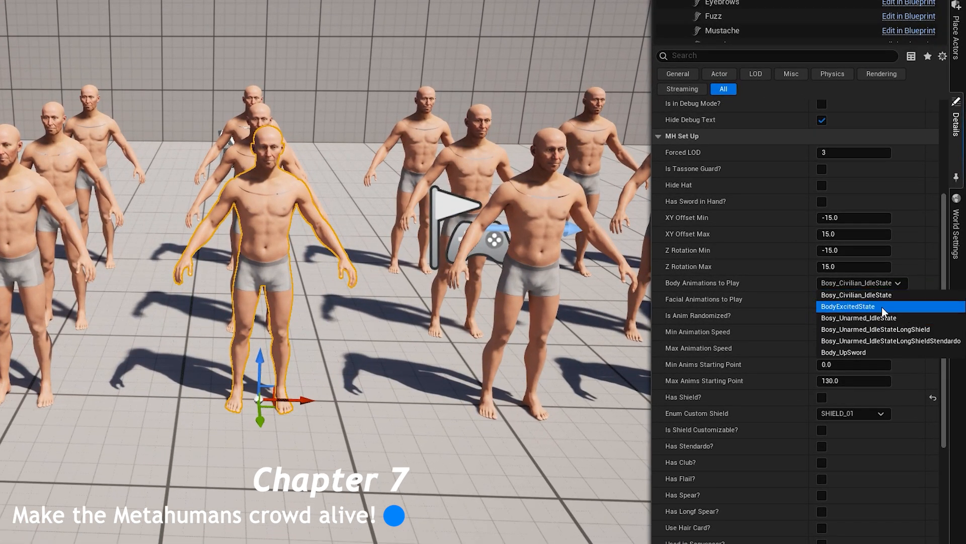
pyautogui.click(848, 306)
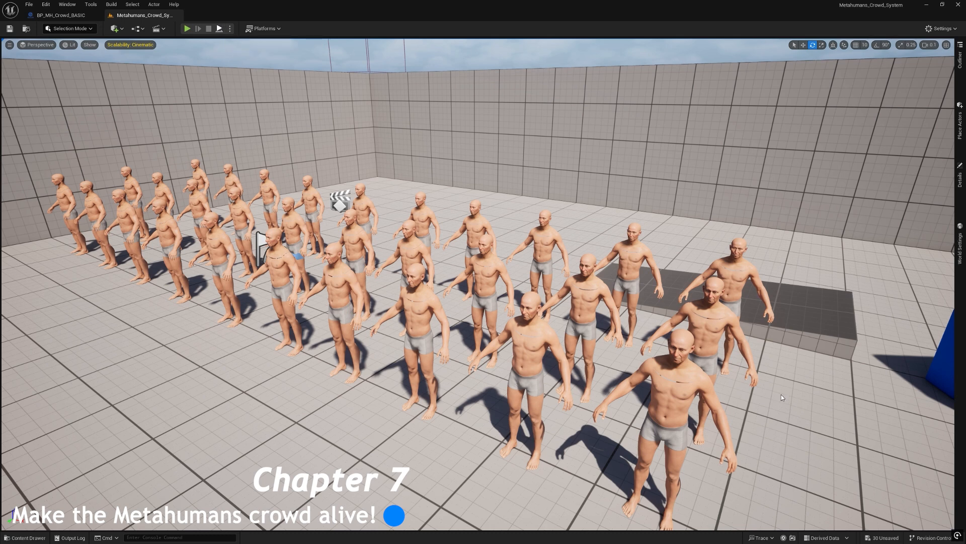
pyautogui.click(187, 29)
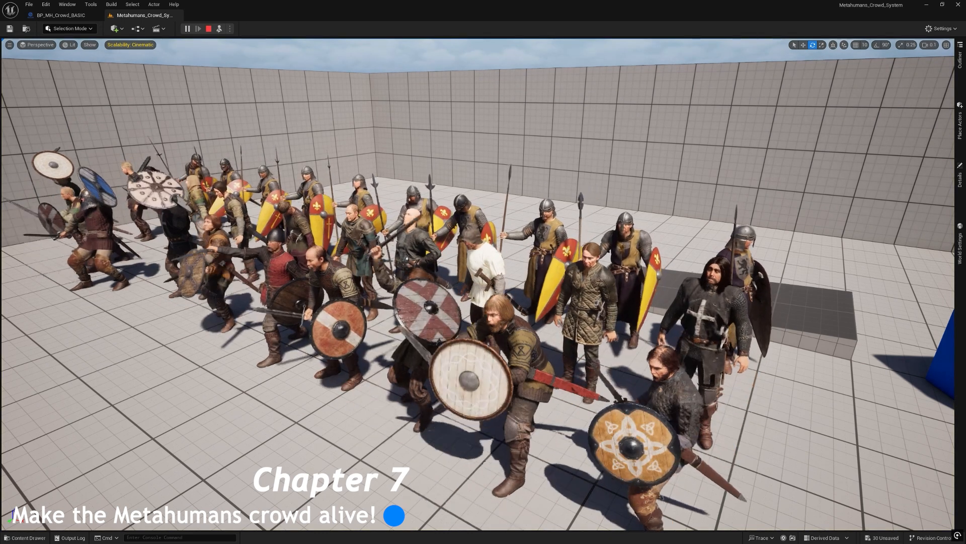